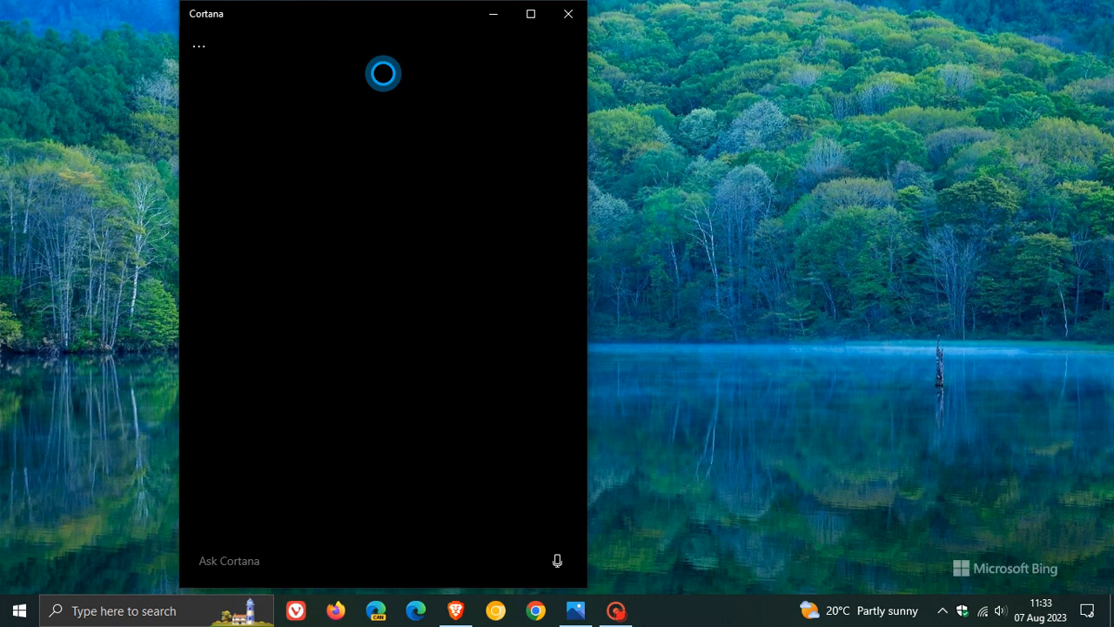
mouse_move(427, 221)
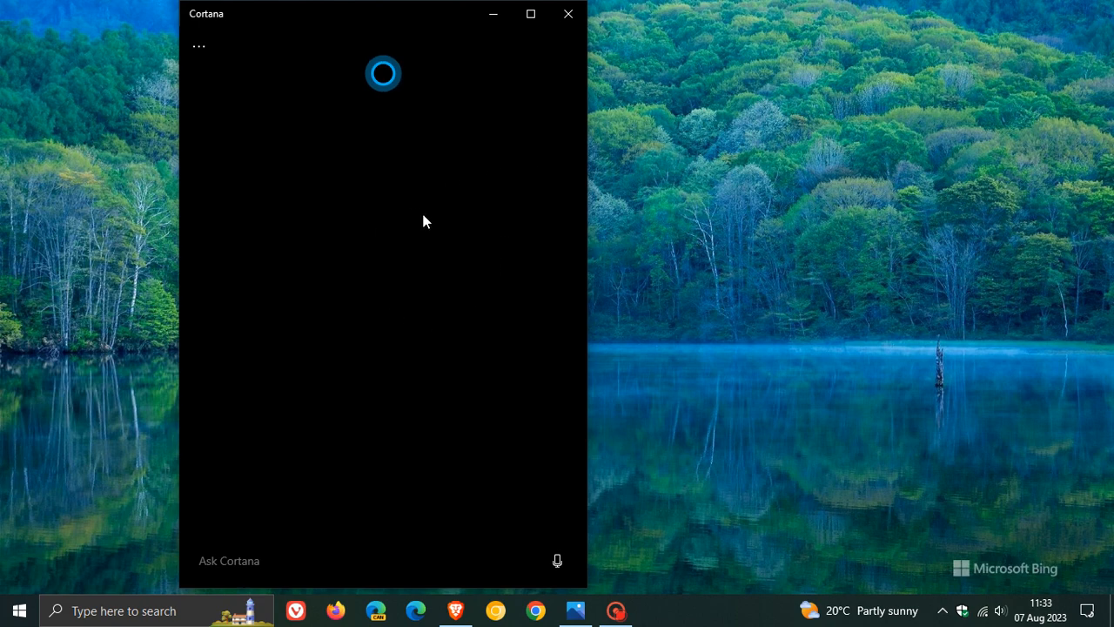
mouse_move(390, 292)
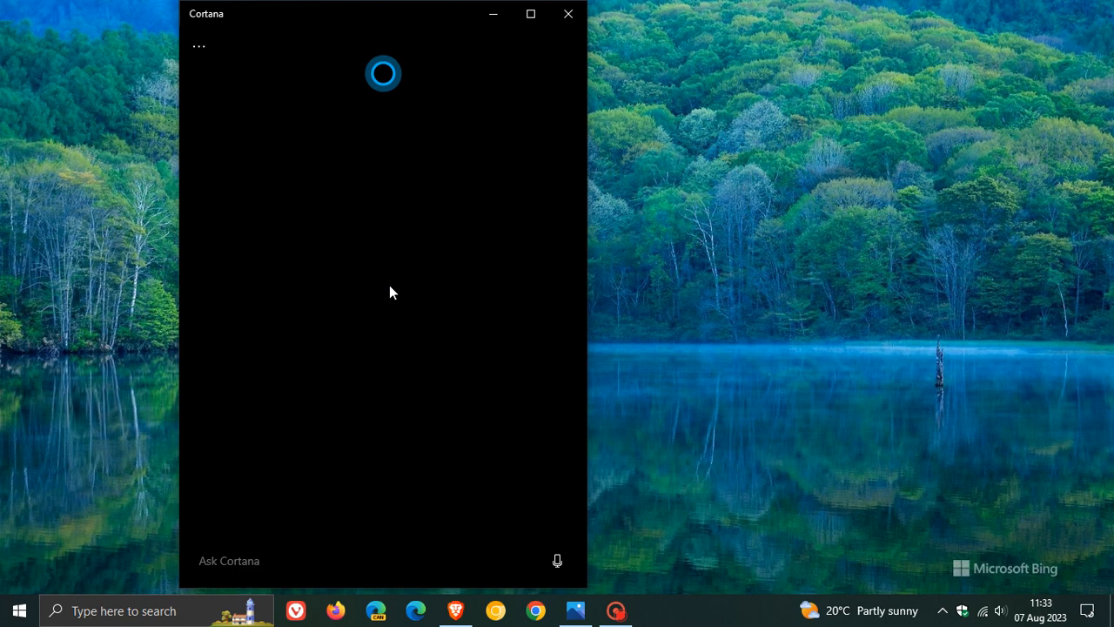
mouse_move(233, 245)
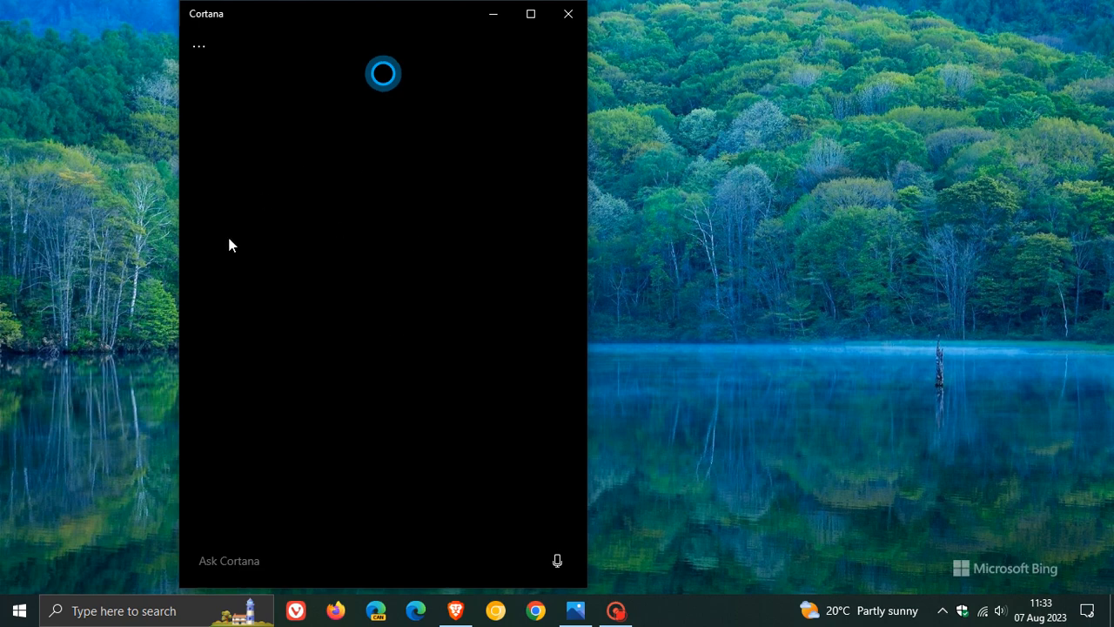
mouse_move(419, 257)
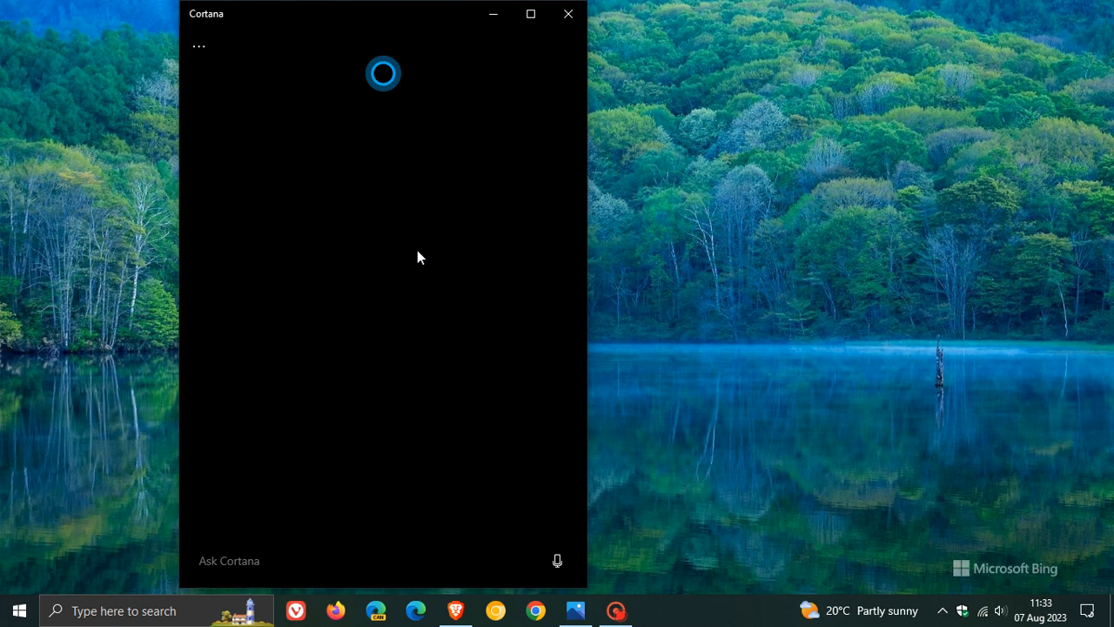
Open Cortana's About page to show version 4.2204.13303.0 with no updates available
left_click(199, 45)
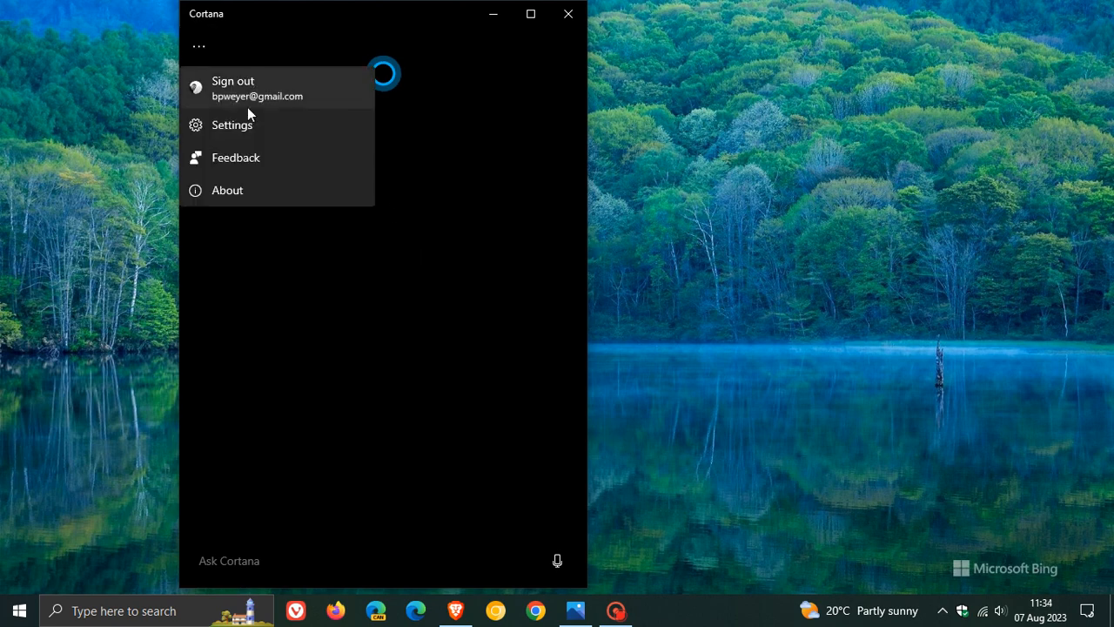
left_click(227, 190)
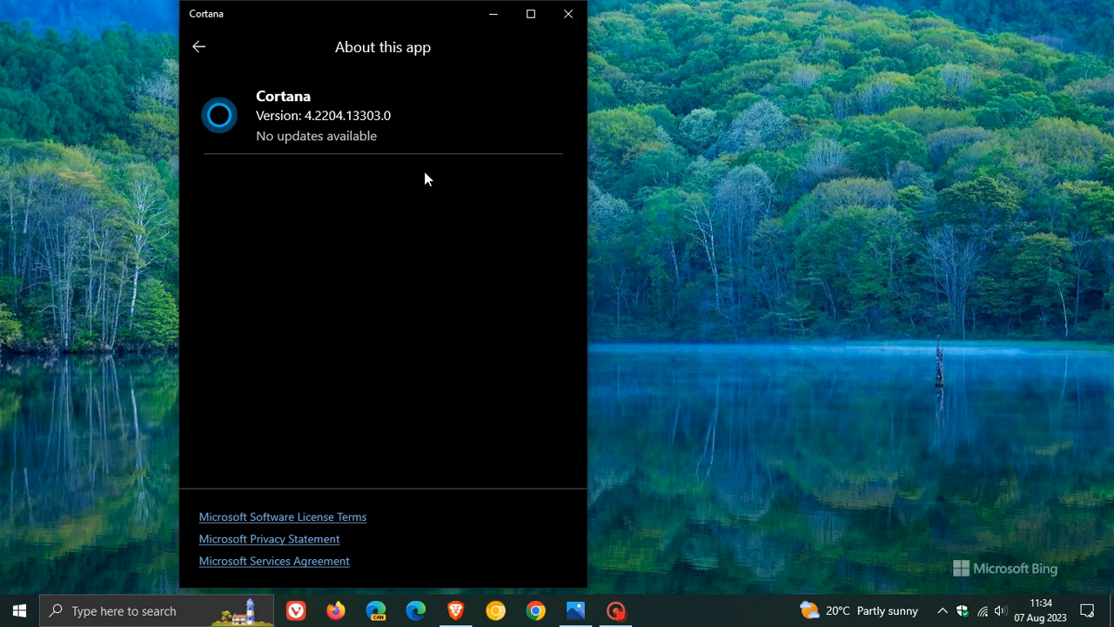
mouse_move(312, 137)
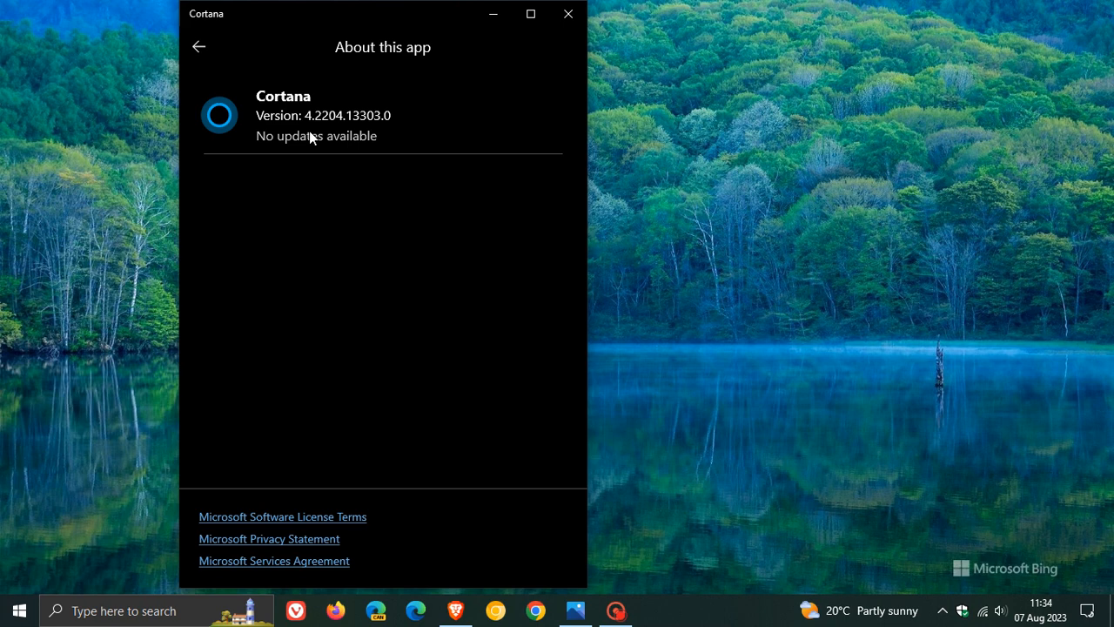
mouse_move(325, 130)
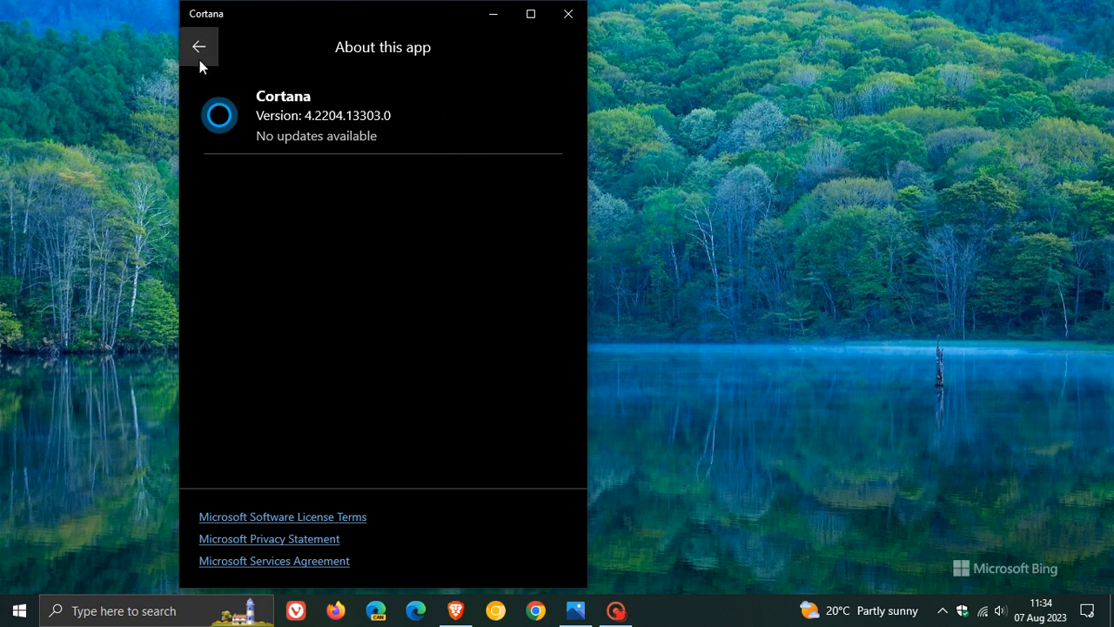
Go back from the About page to Cortana's empty assistant prompt
left_click(199, 46)
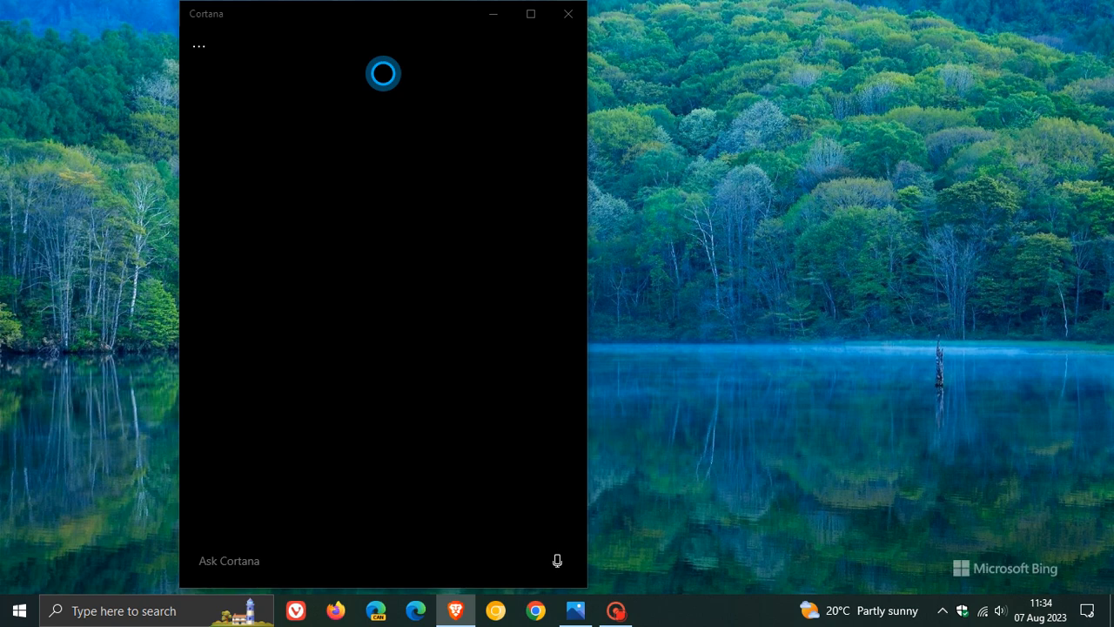
mouse_move(788, 354)
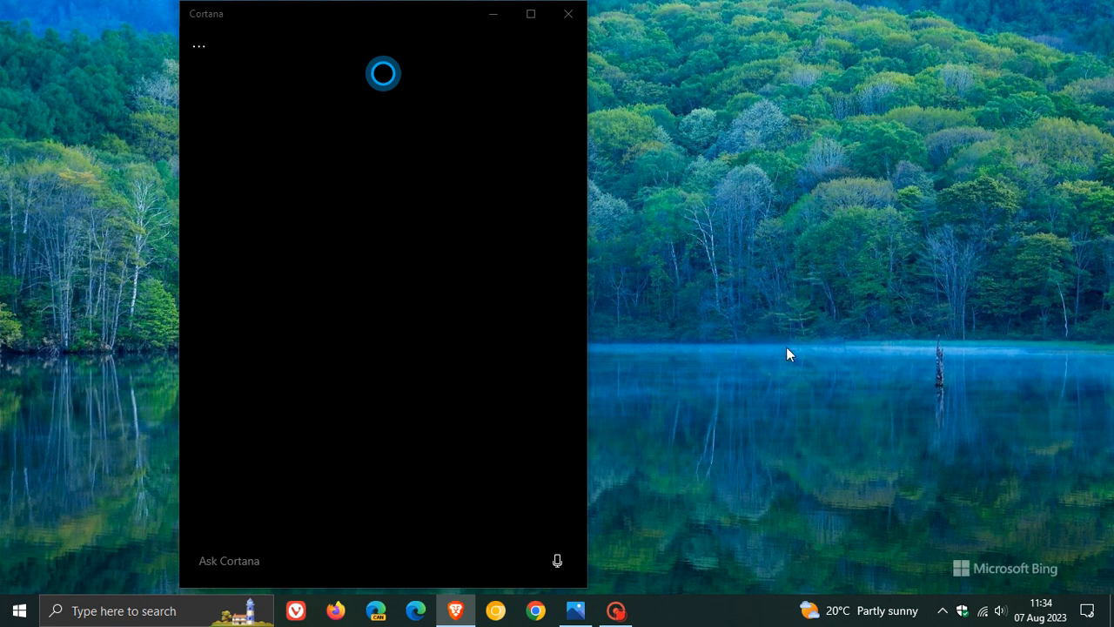
left_click(19, 610)
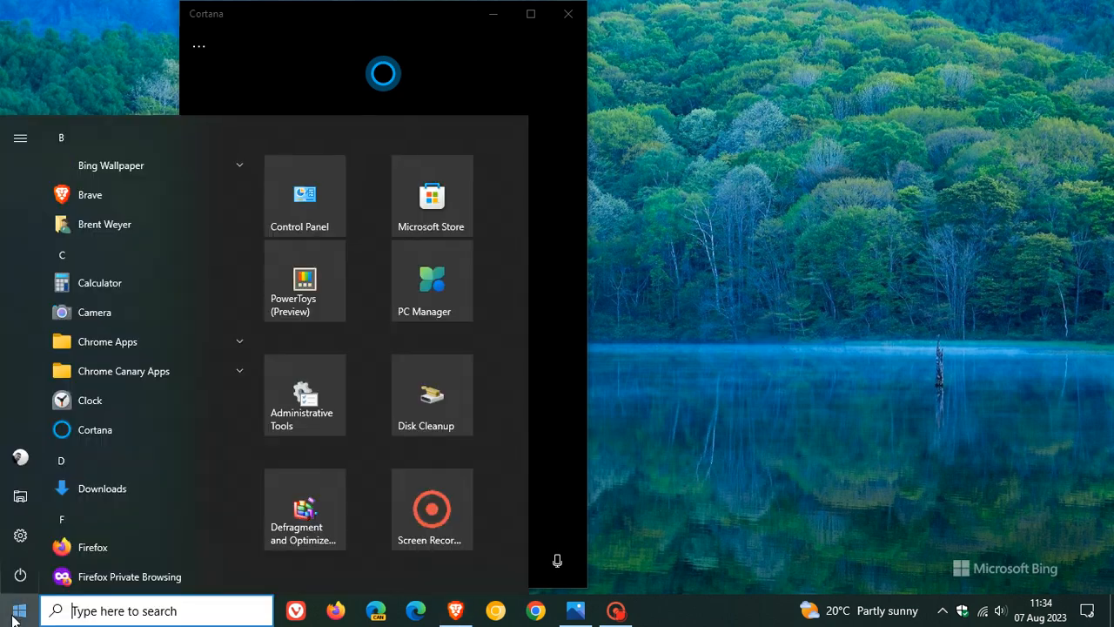
mouse_move(143, 429)
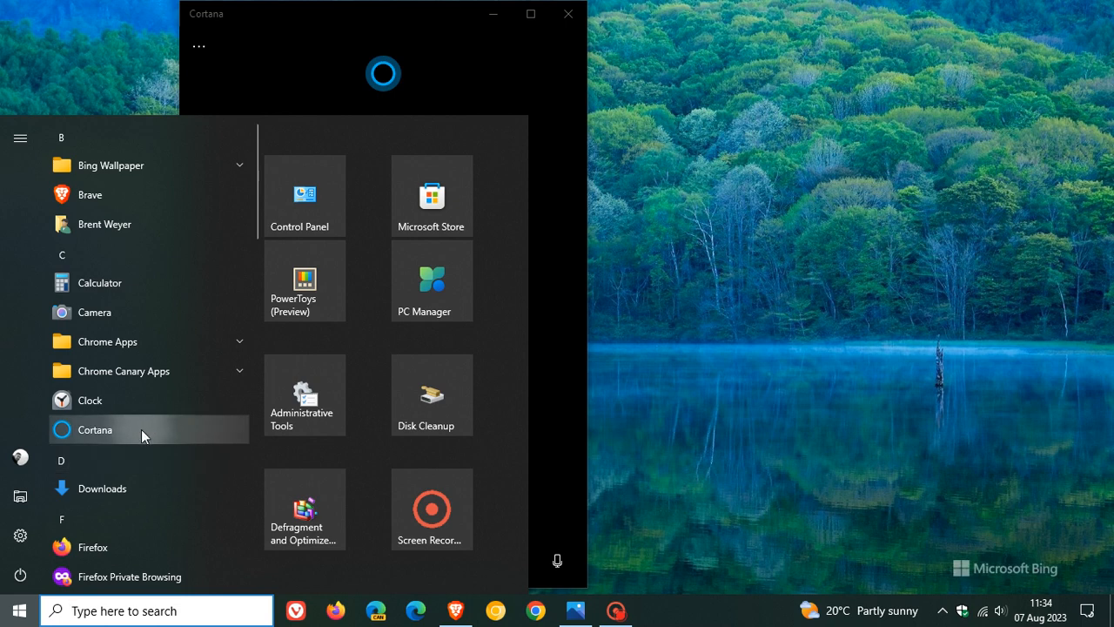
right_click(96, 429)
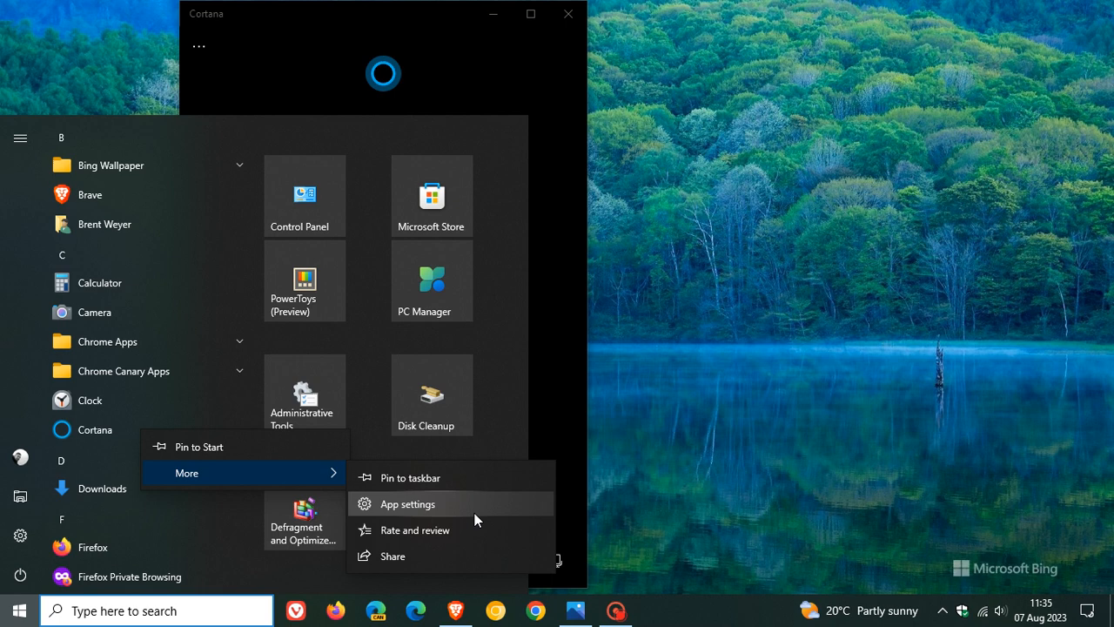
left_click(405, 505)
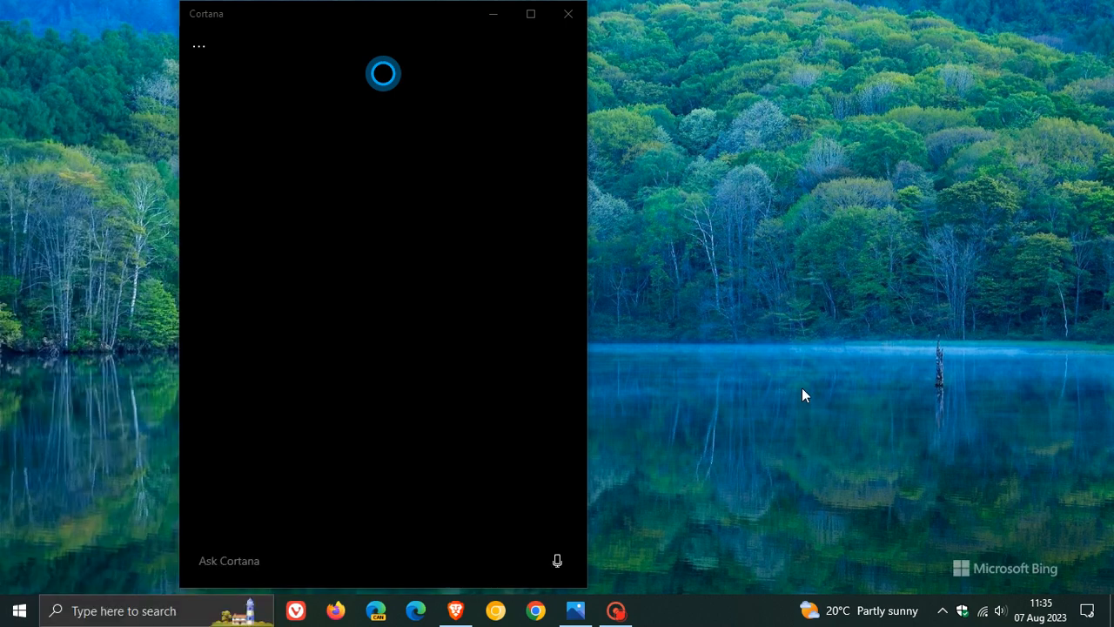
mouse_move(871, 424)
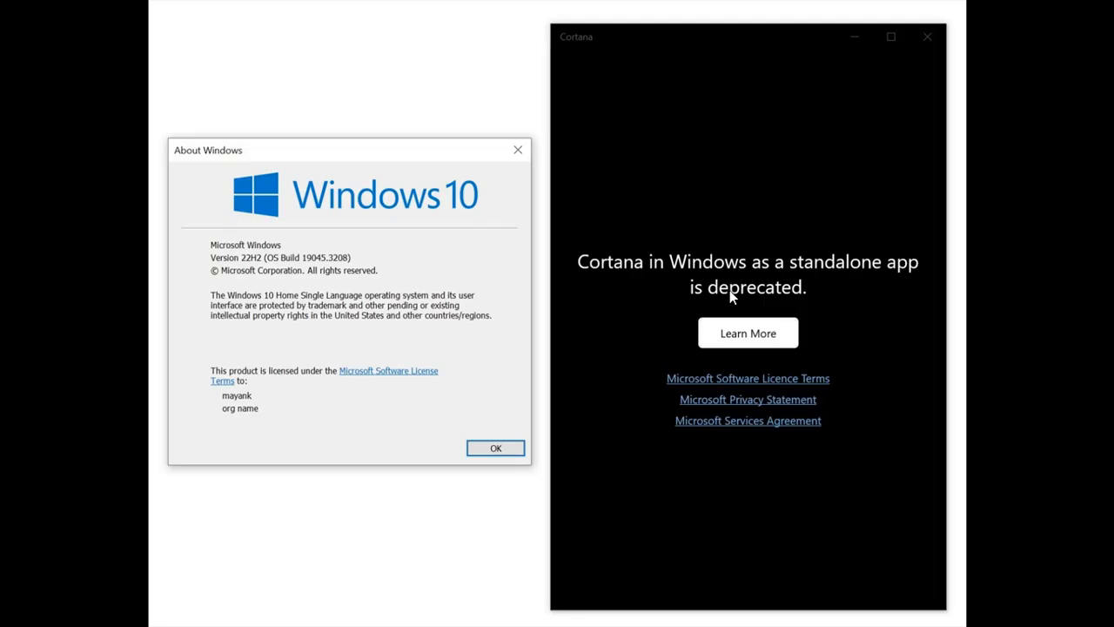
mouse_move(766, 363)
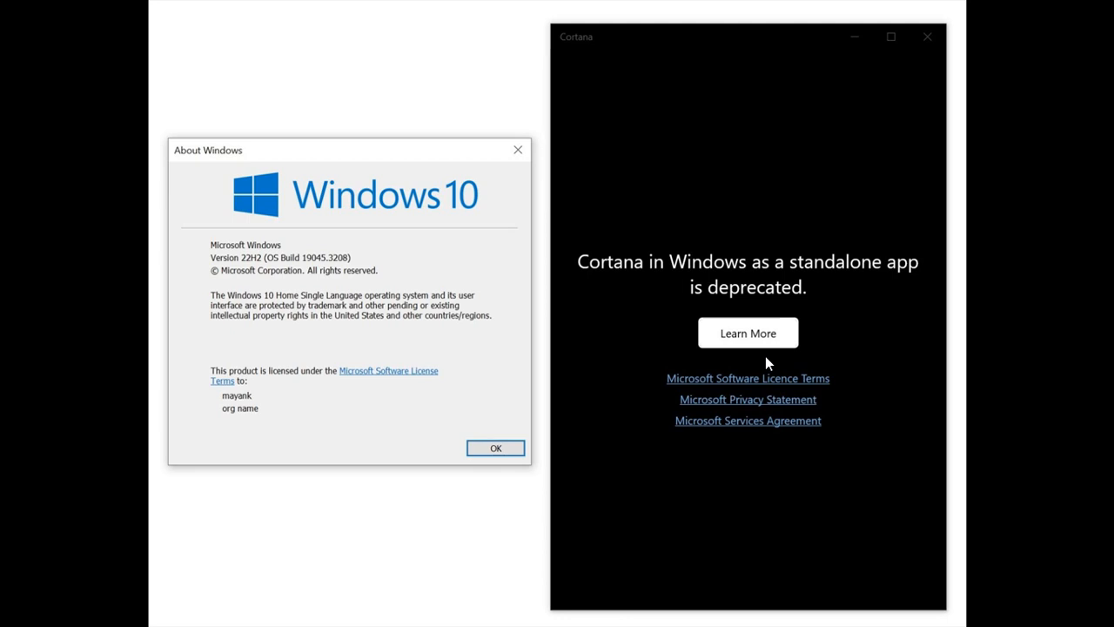
mouse_move(786, 312)
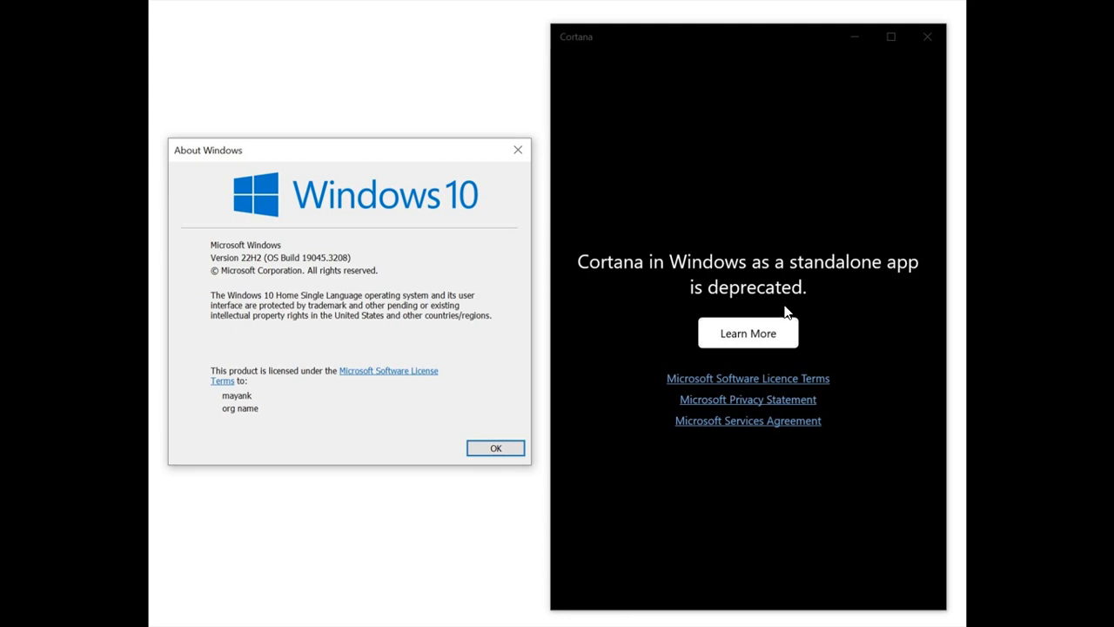
mouse_move(757, 304)
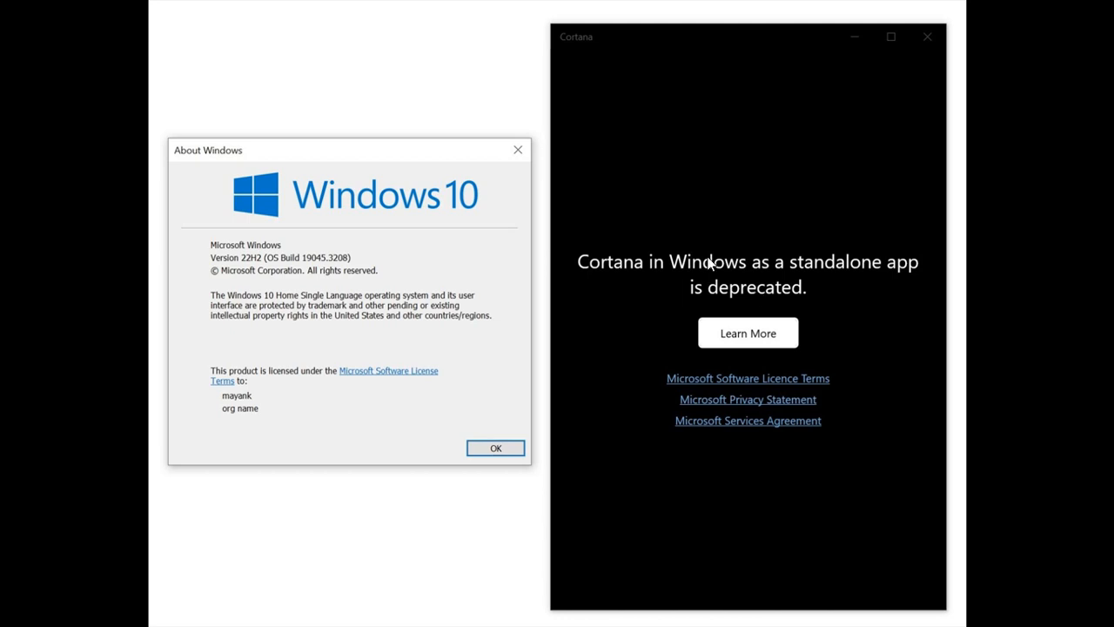
mouse_move(323, 266)
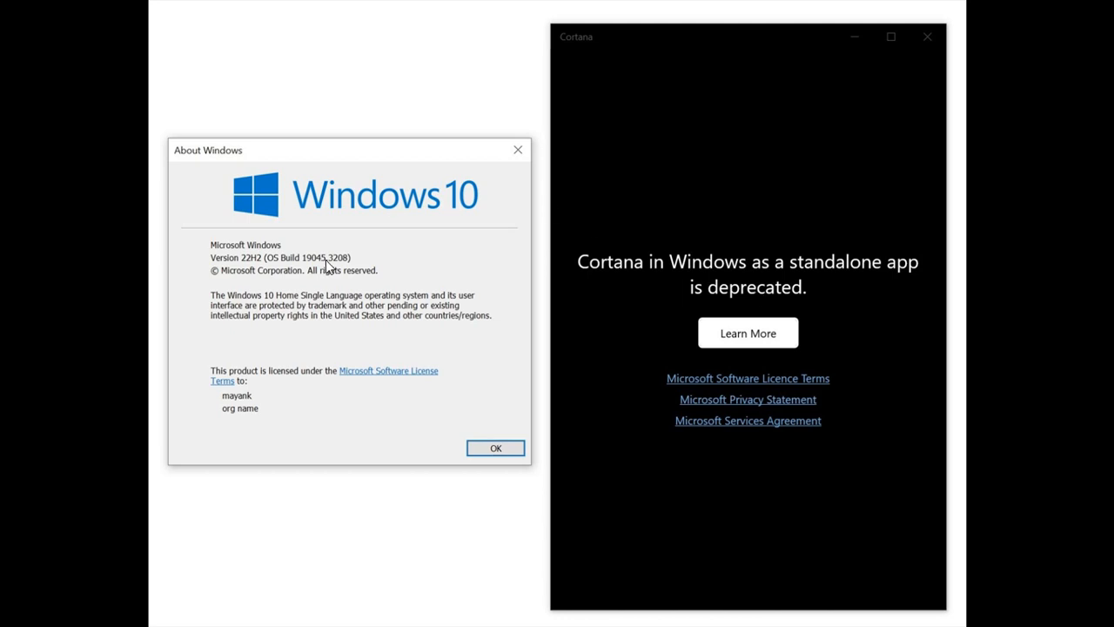
mouse_move(298, 277)
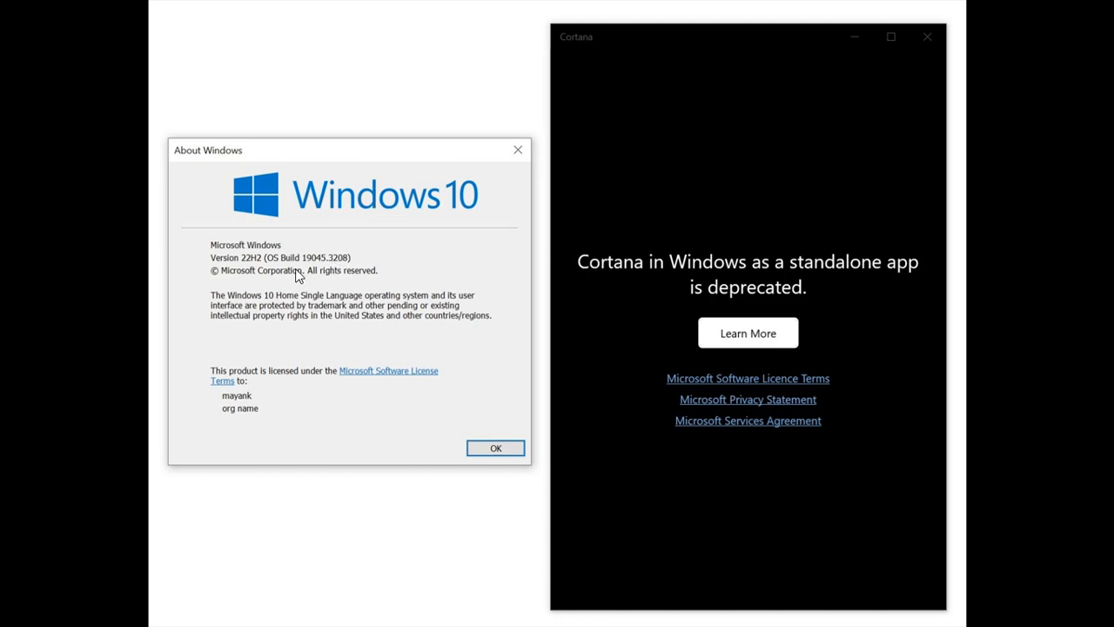
mouse_move(304, 271)
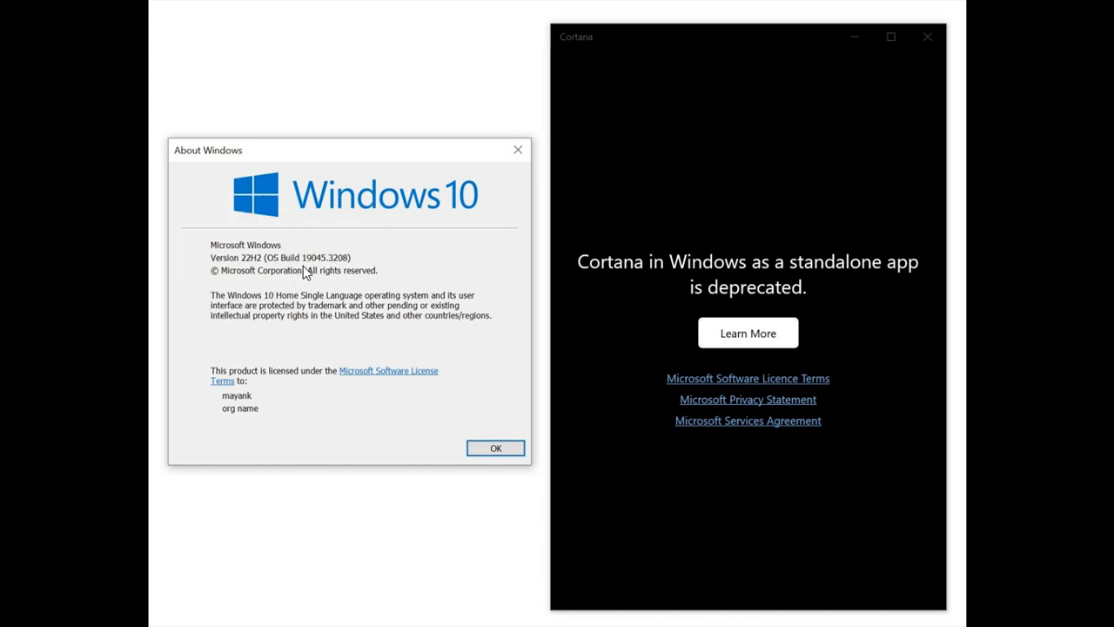
mouse_move(324, 270)
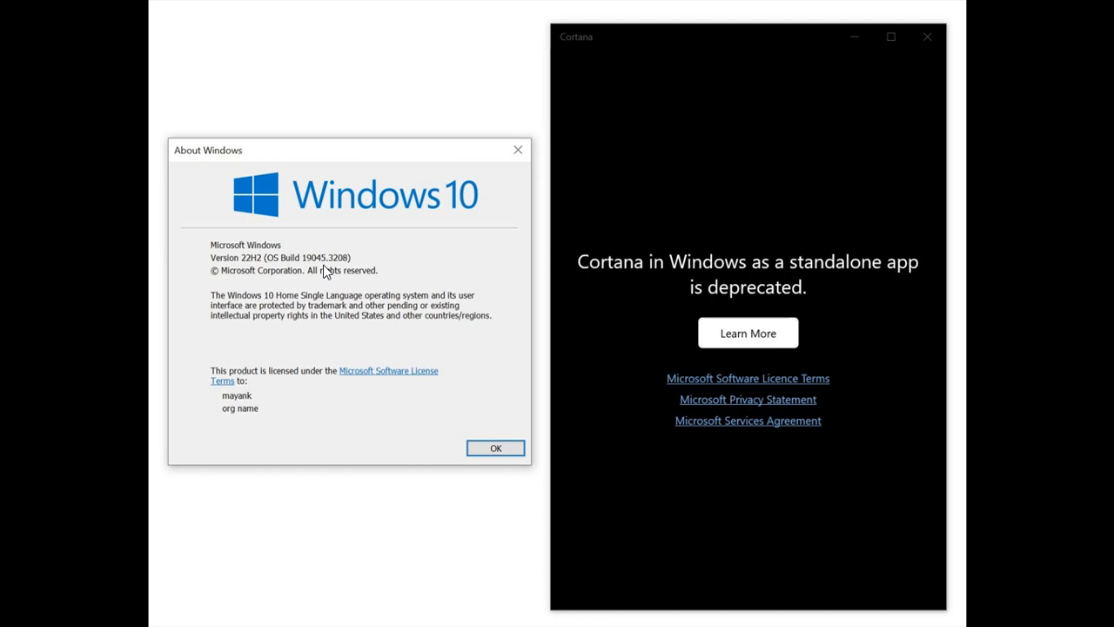
mouse_move(372, 267)
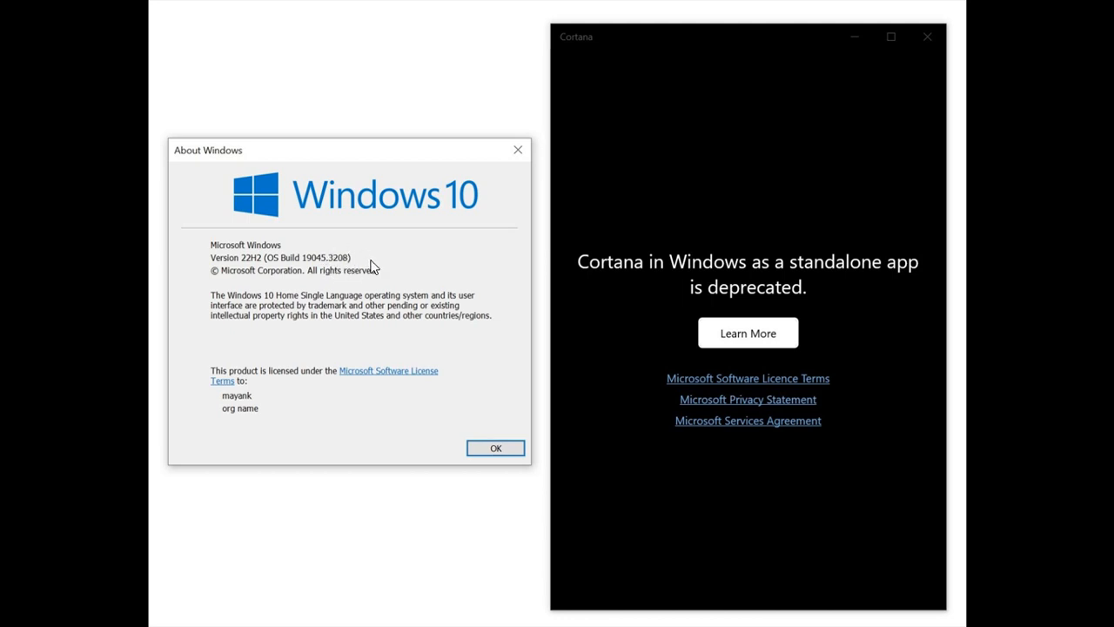
mouse_move(489, 409)
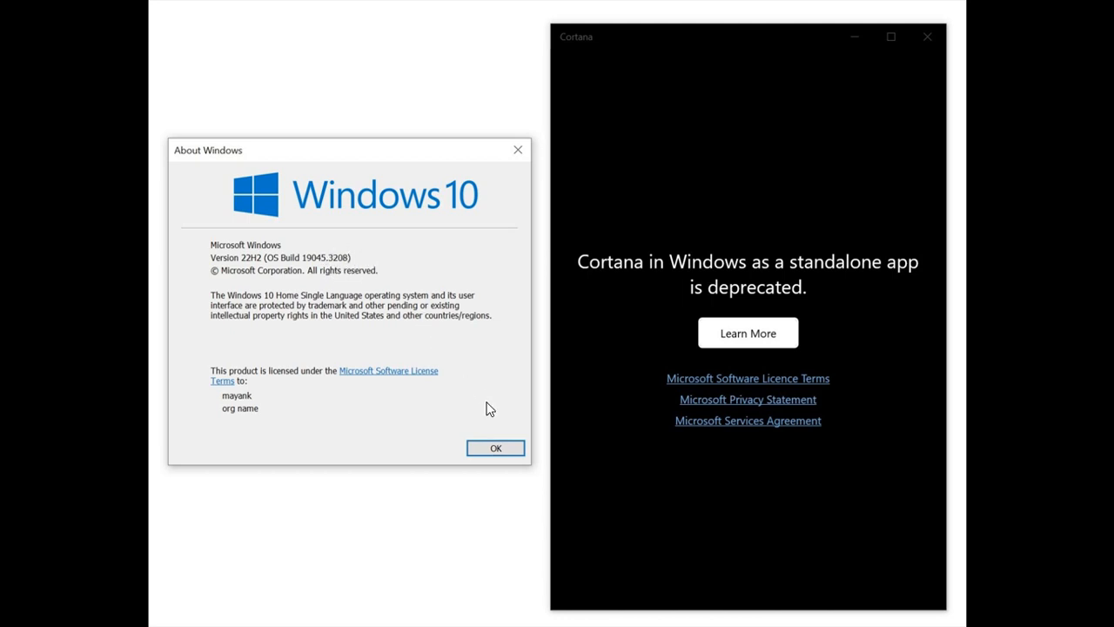
mouse_move(819, 291)
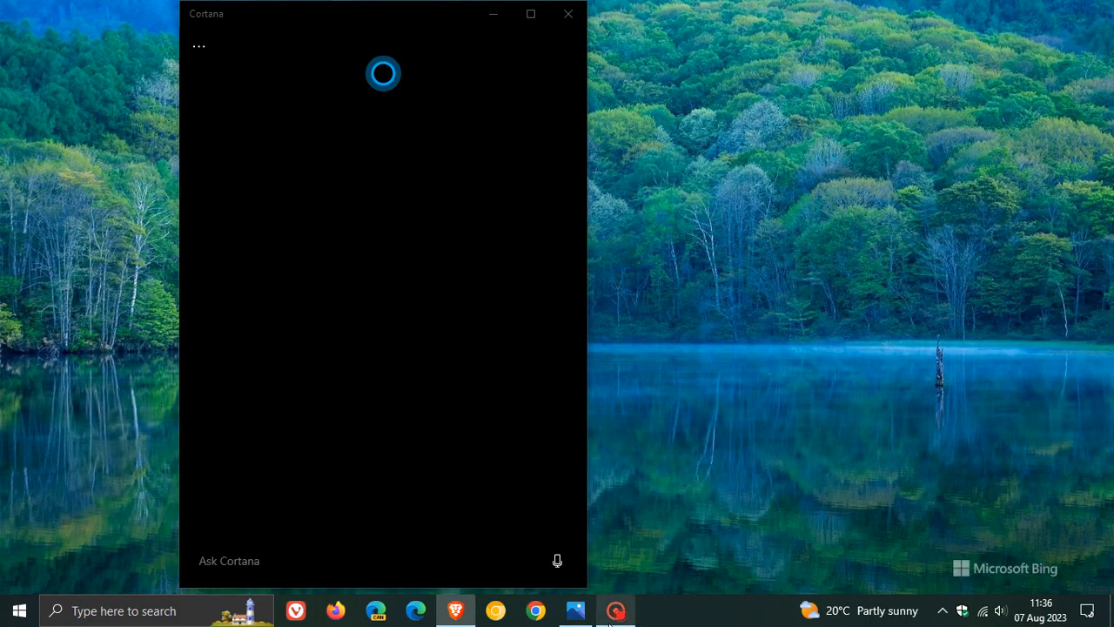
mouse_move(804, 332)
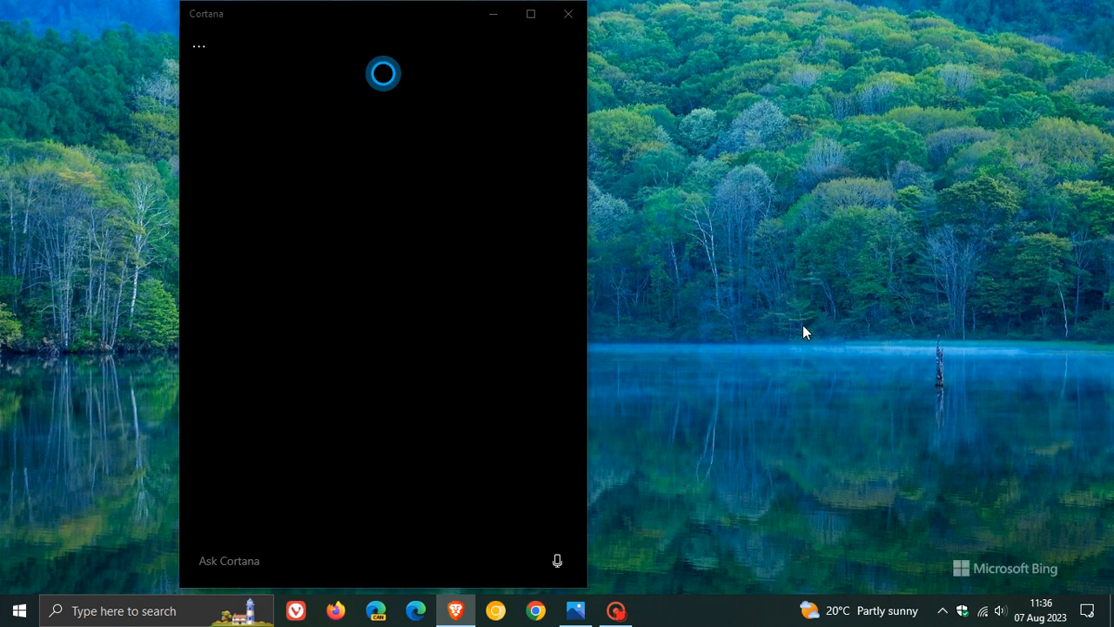
mouse_move(791, 328)
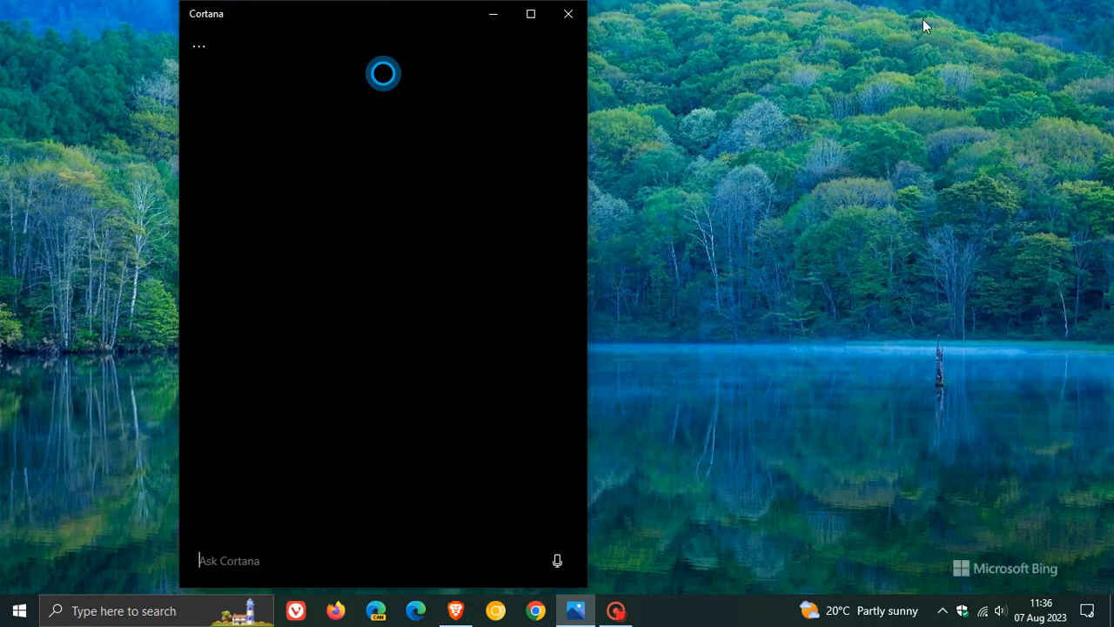
mouse_move(825, 215)
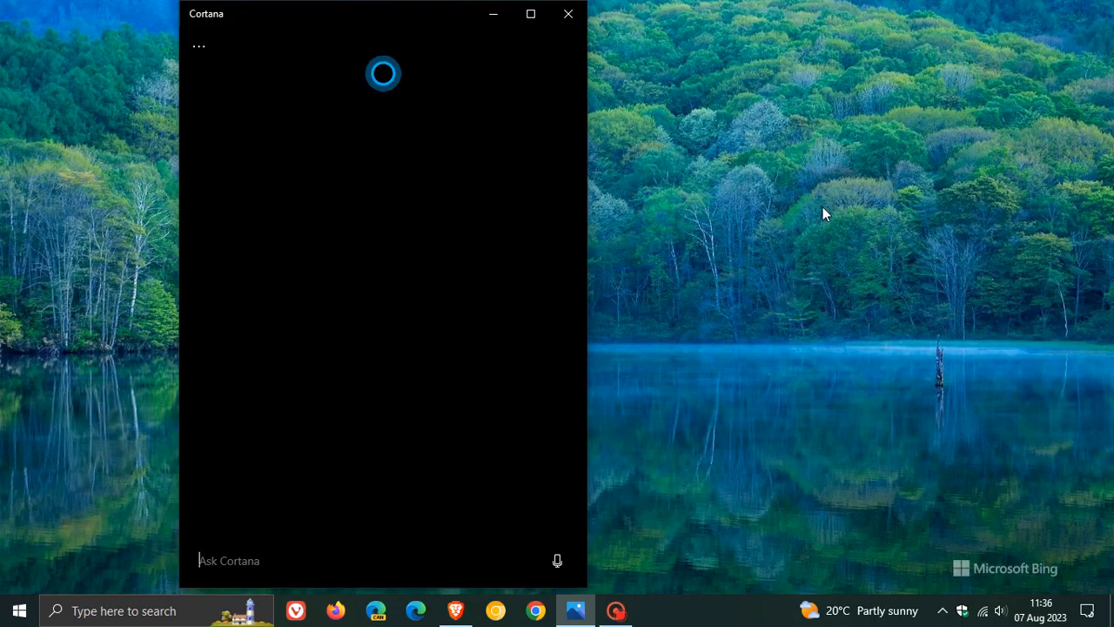
Close the Cortana window, leaving only the lake wallpaper and taskbar
left_click(568, 14)
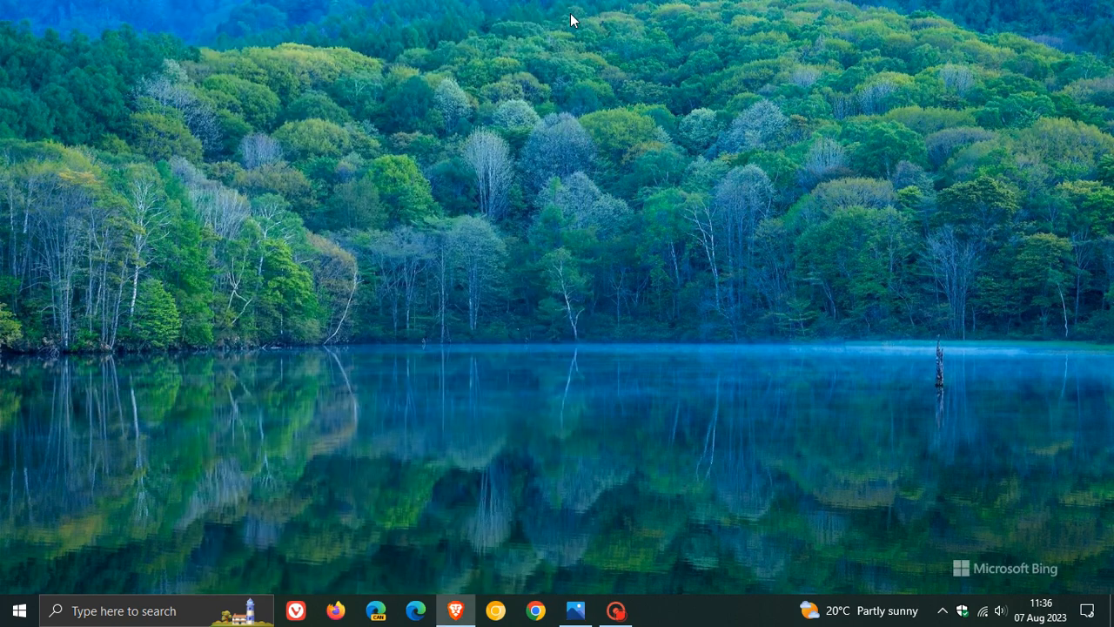
mouse_move(815, 248)
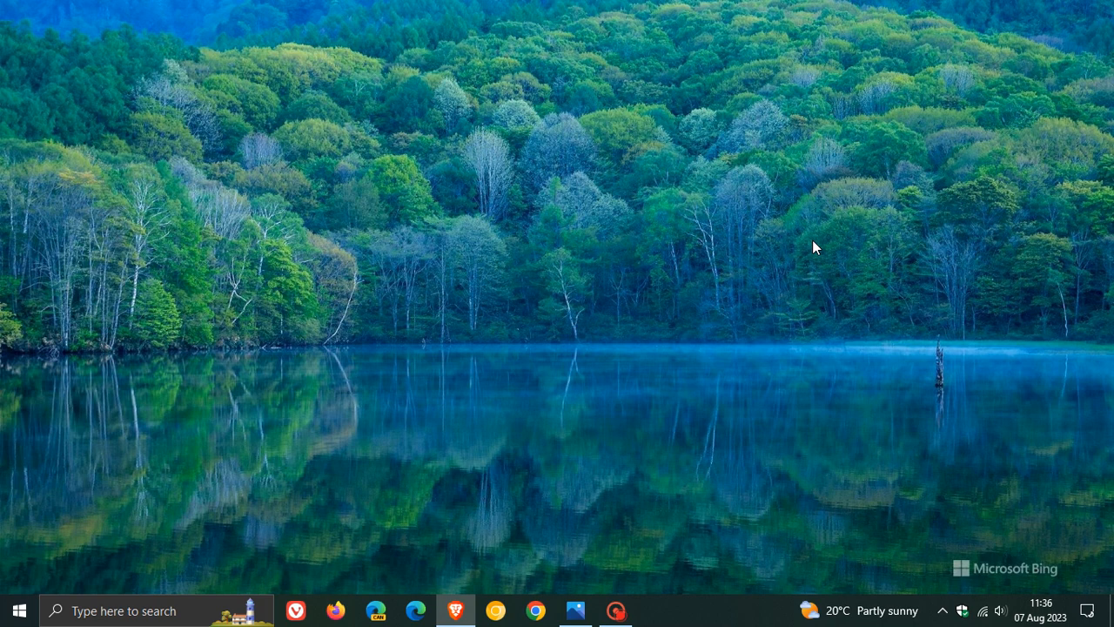
mouse_move(794, 192)
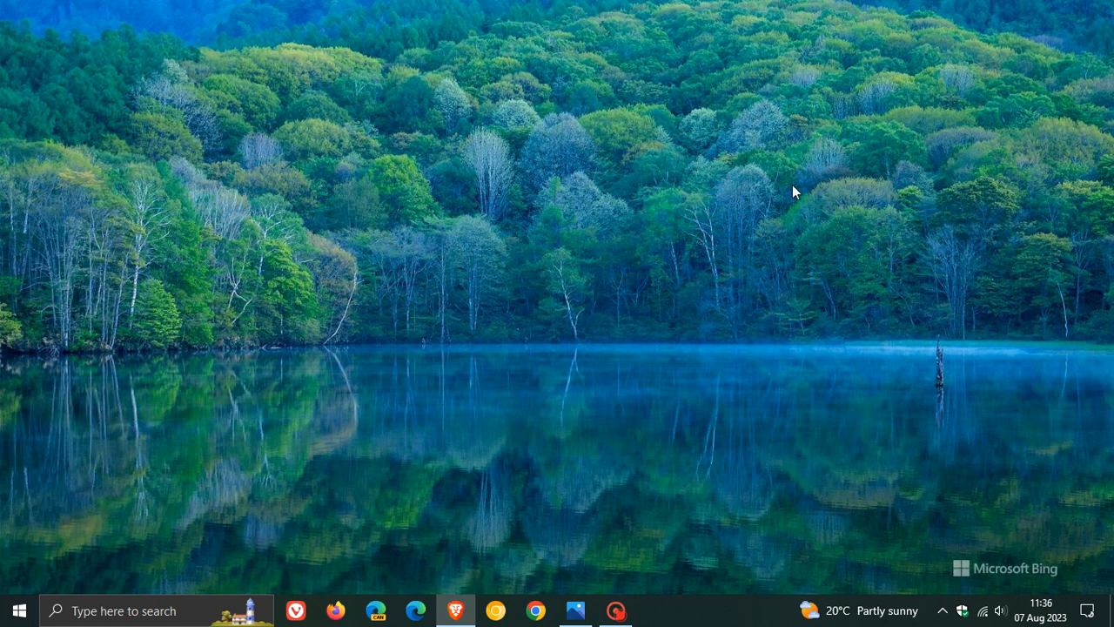
mouse_move(584, 331)
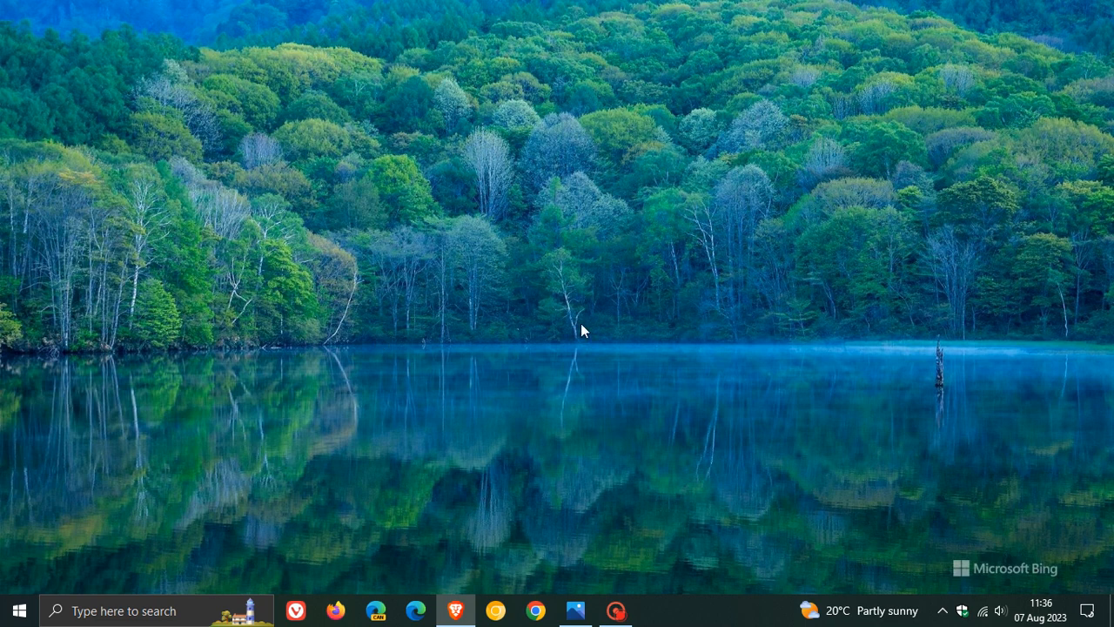
mouse_move(681, 247)
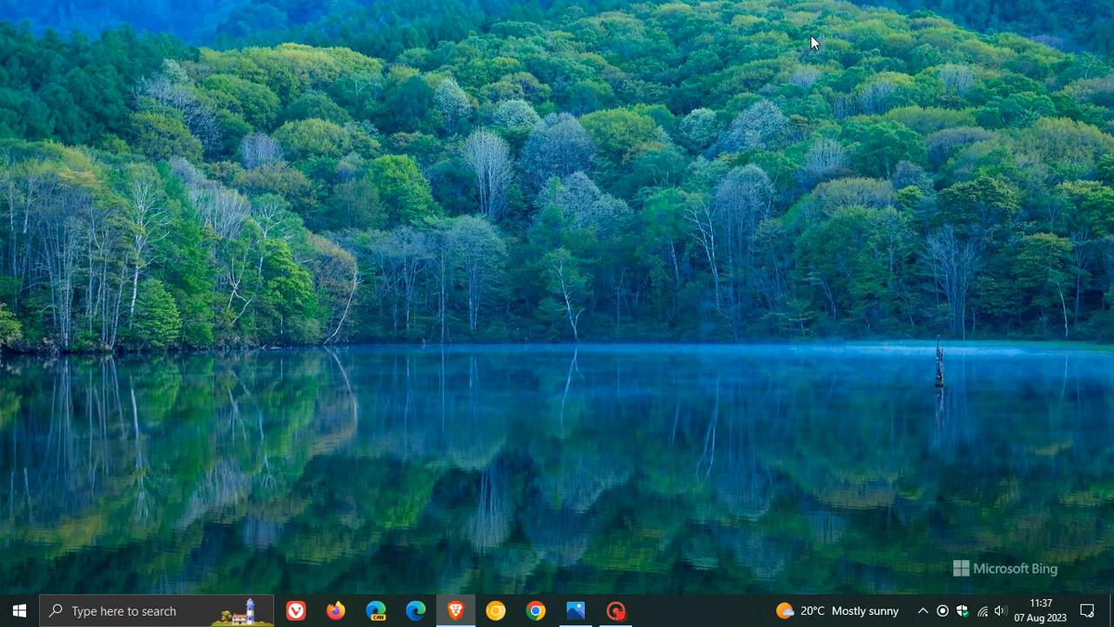
mouse_move(599, 183)
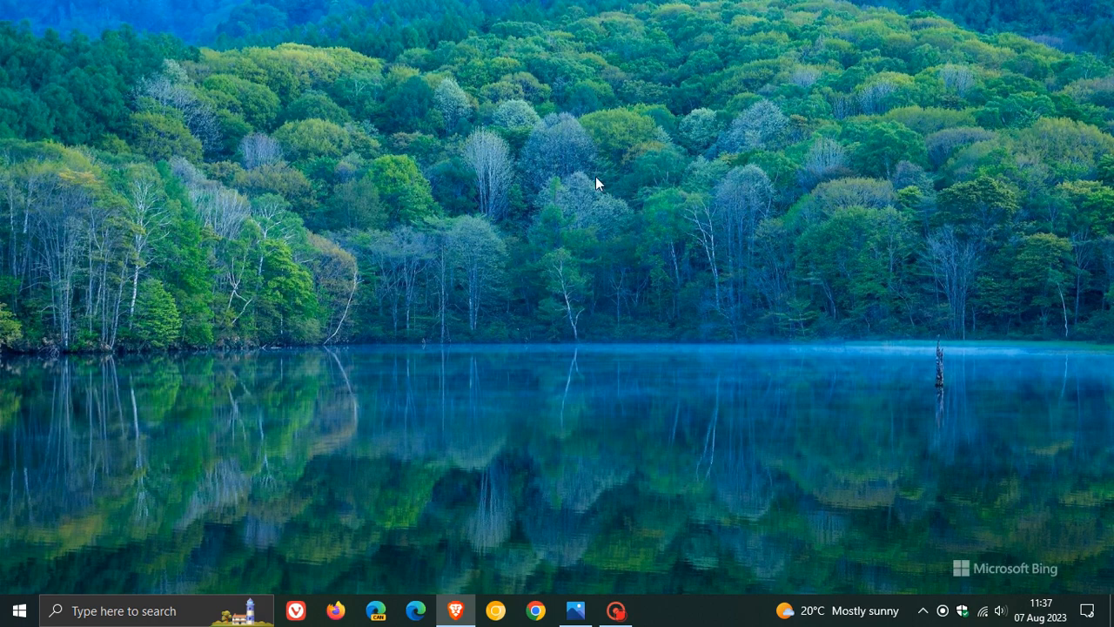